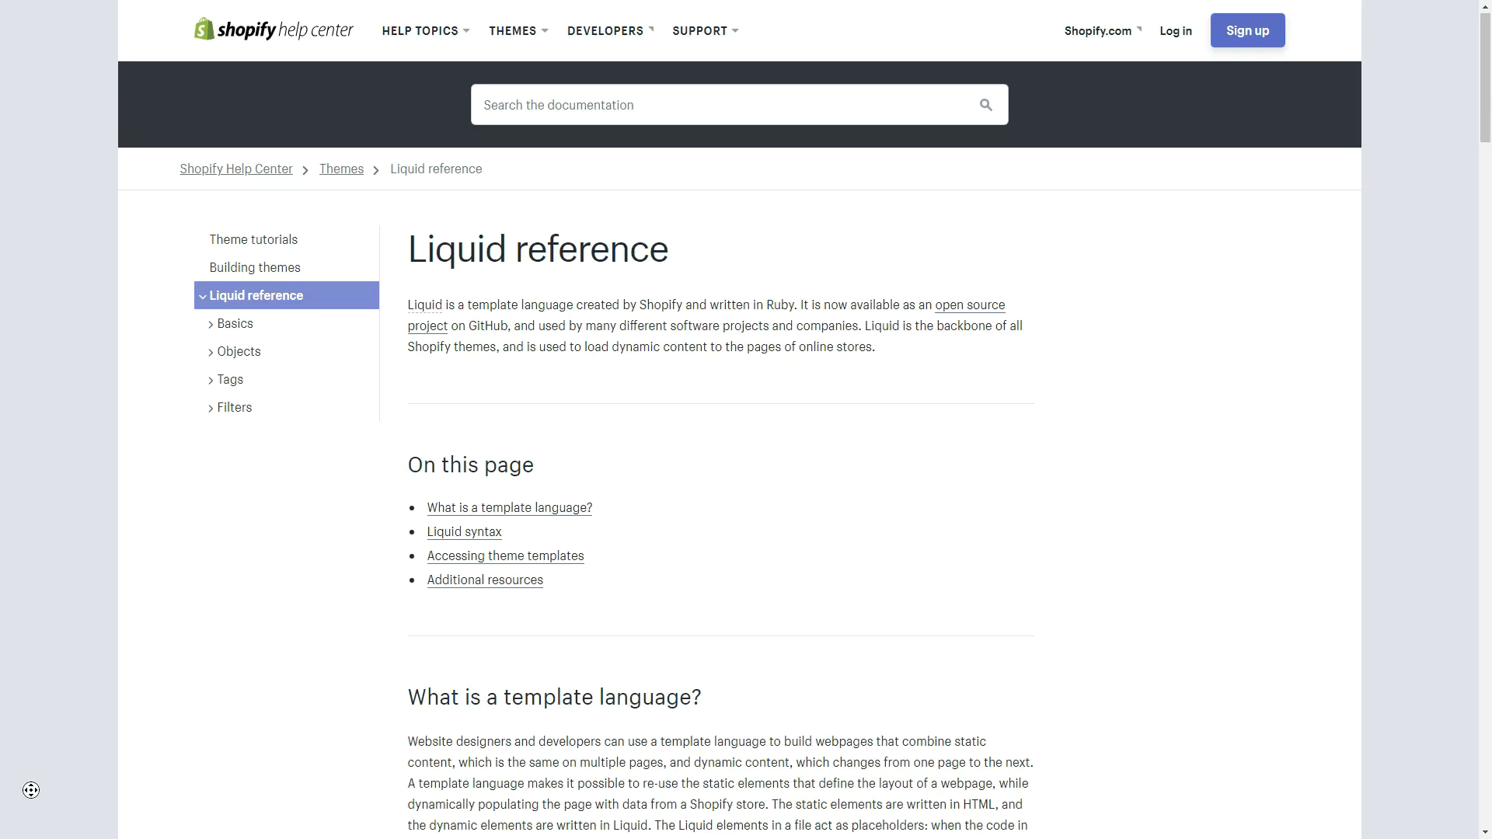
Scroll the Liquid reference down past Objects to the Tags if/else product availability example
scroll(down, 3)
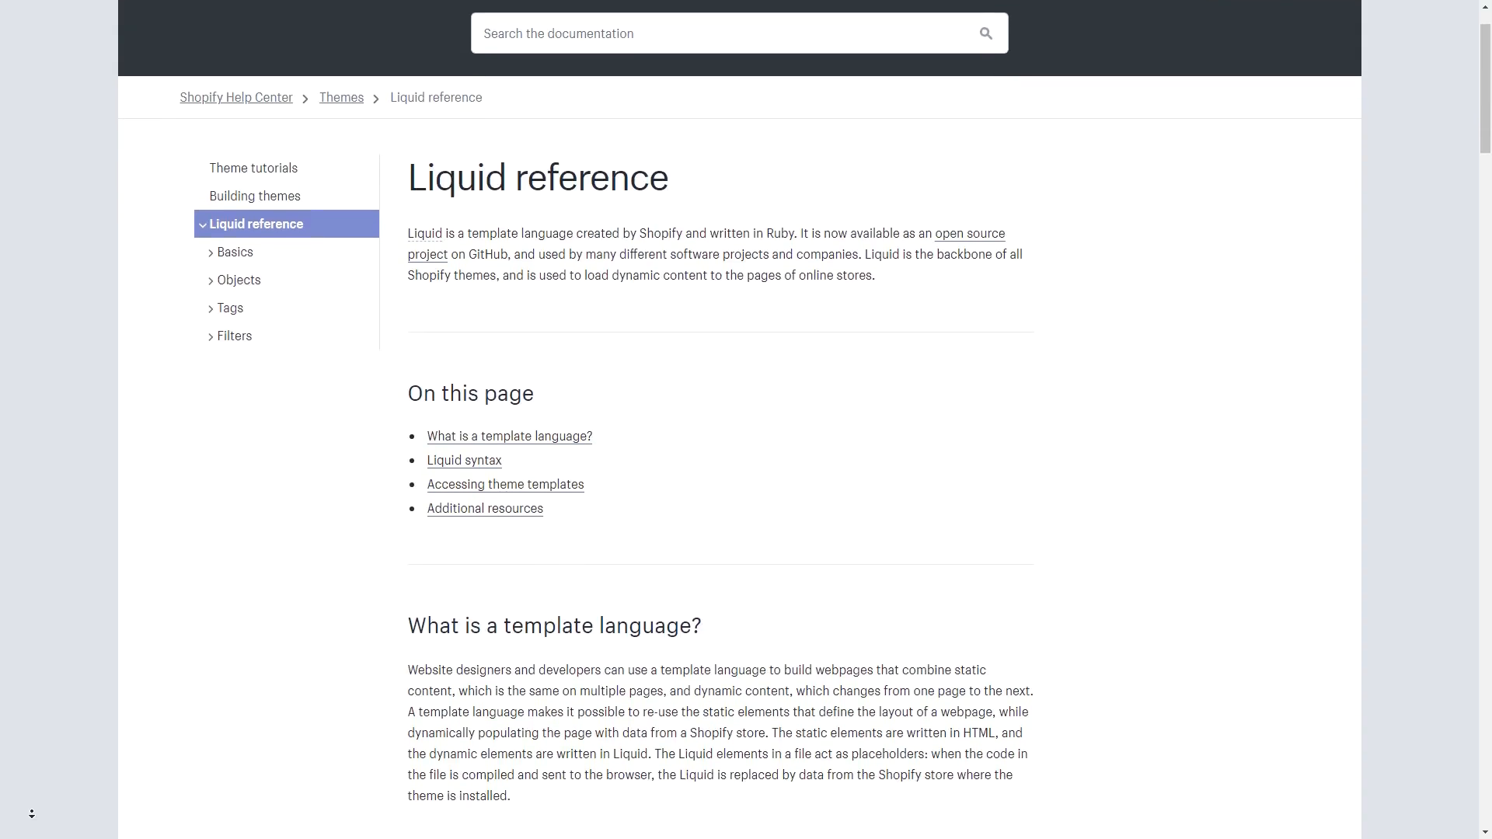
scroll(down, 3)
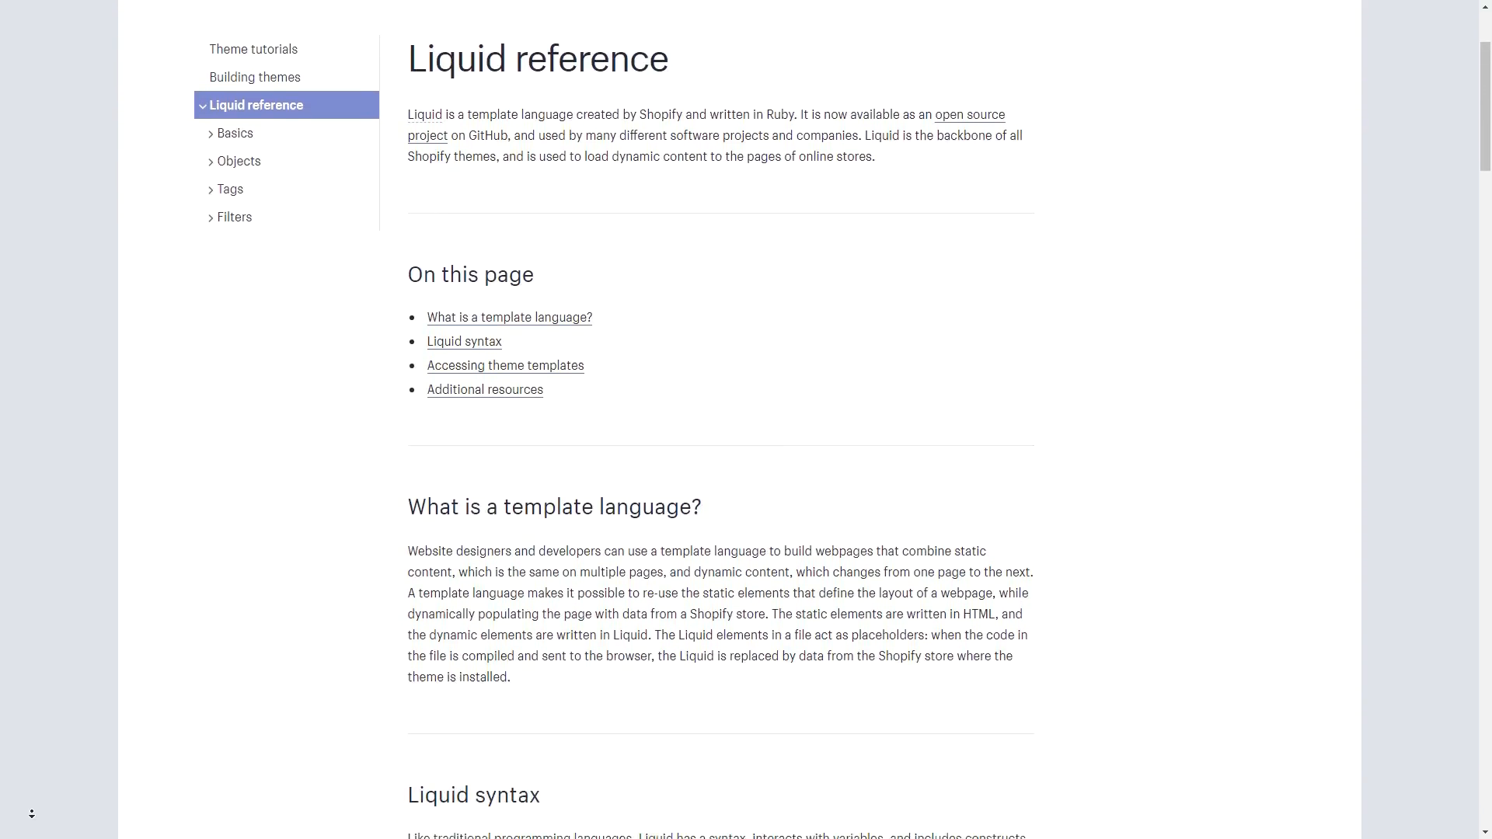
scroll(down, 3)
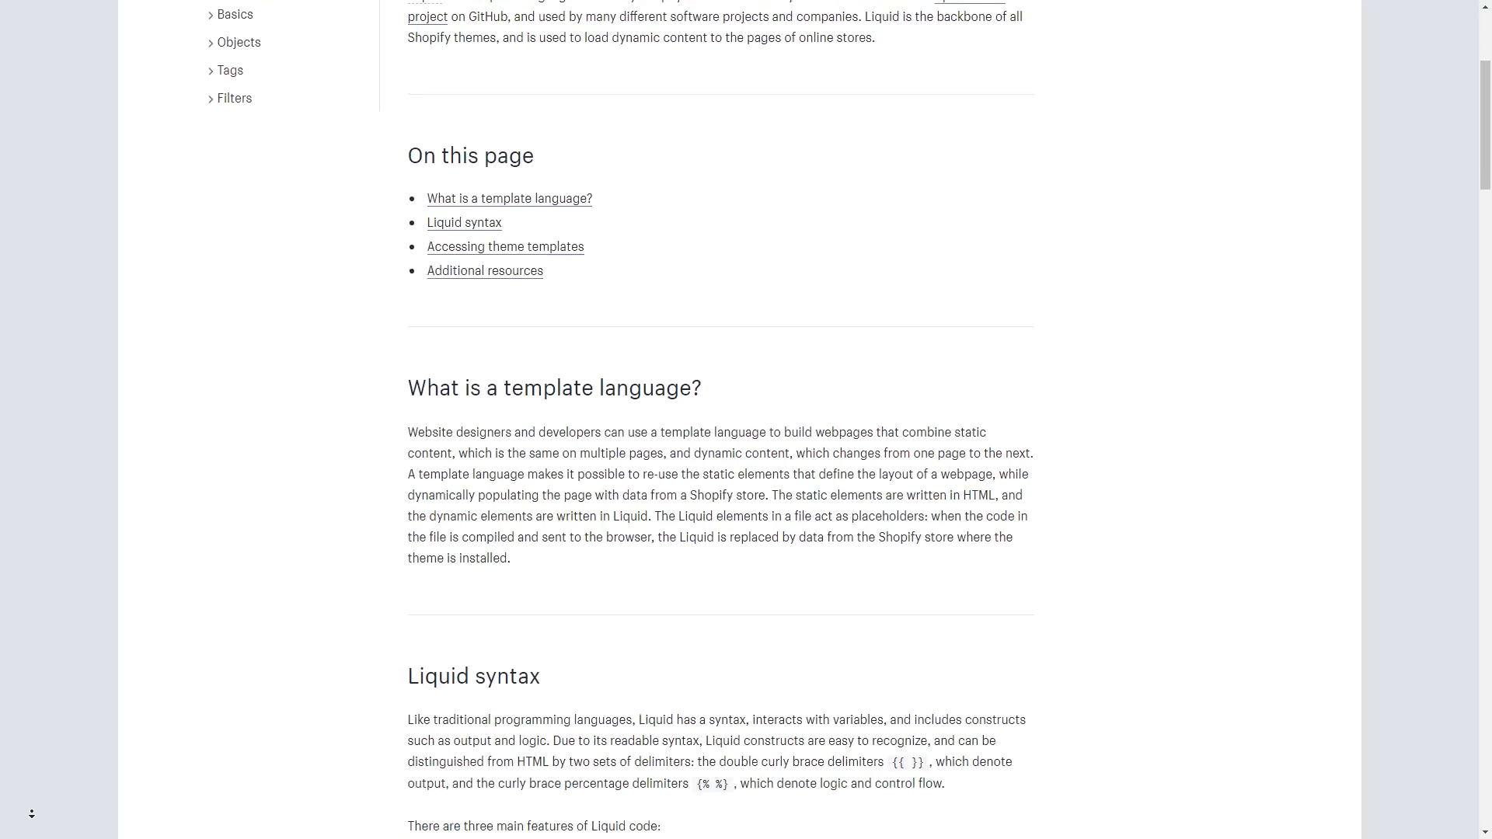
scroll(down, 3)
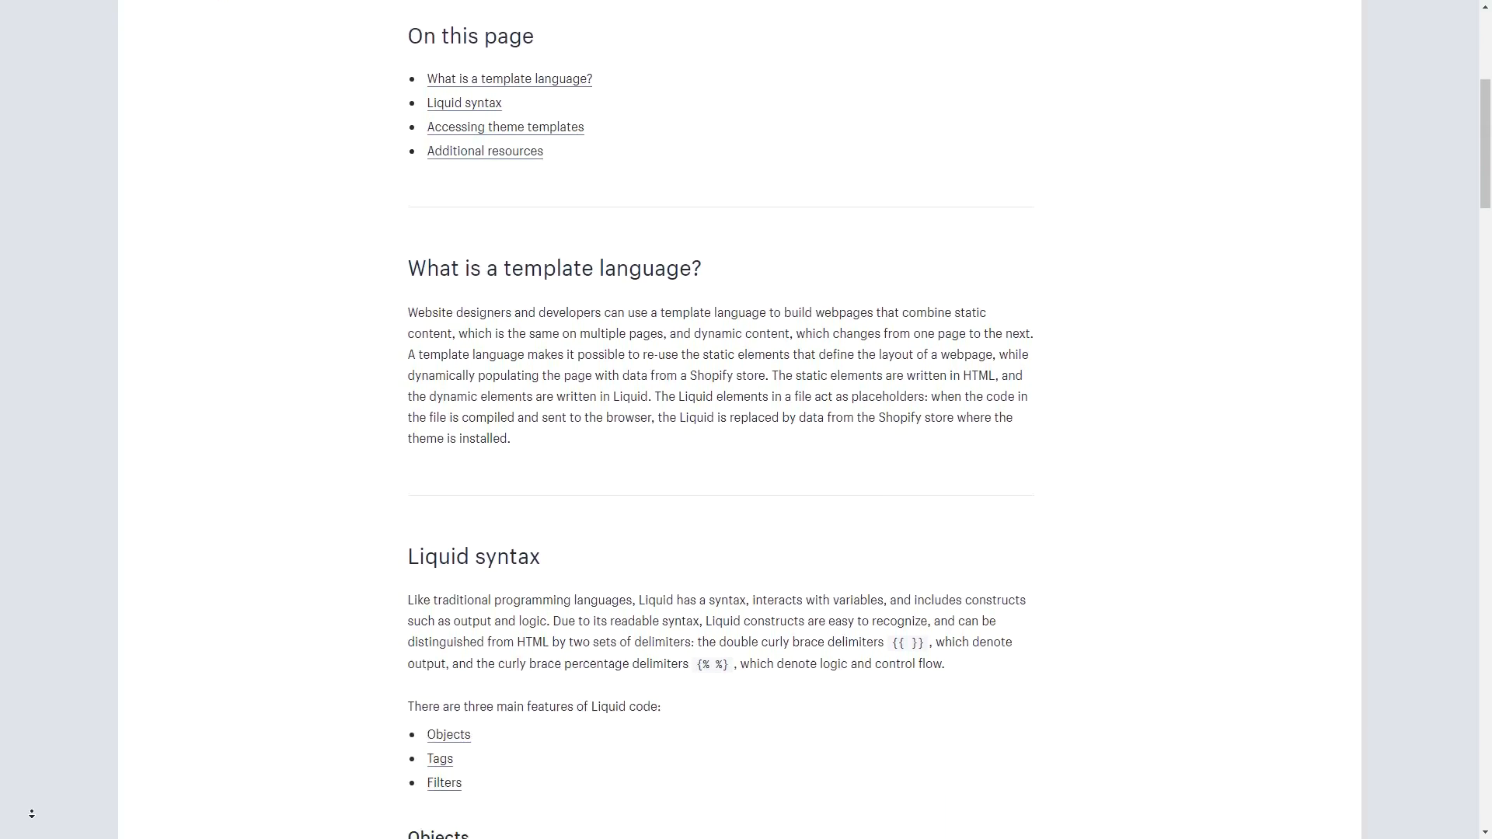
scroll(down, 3)
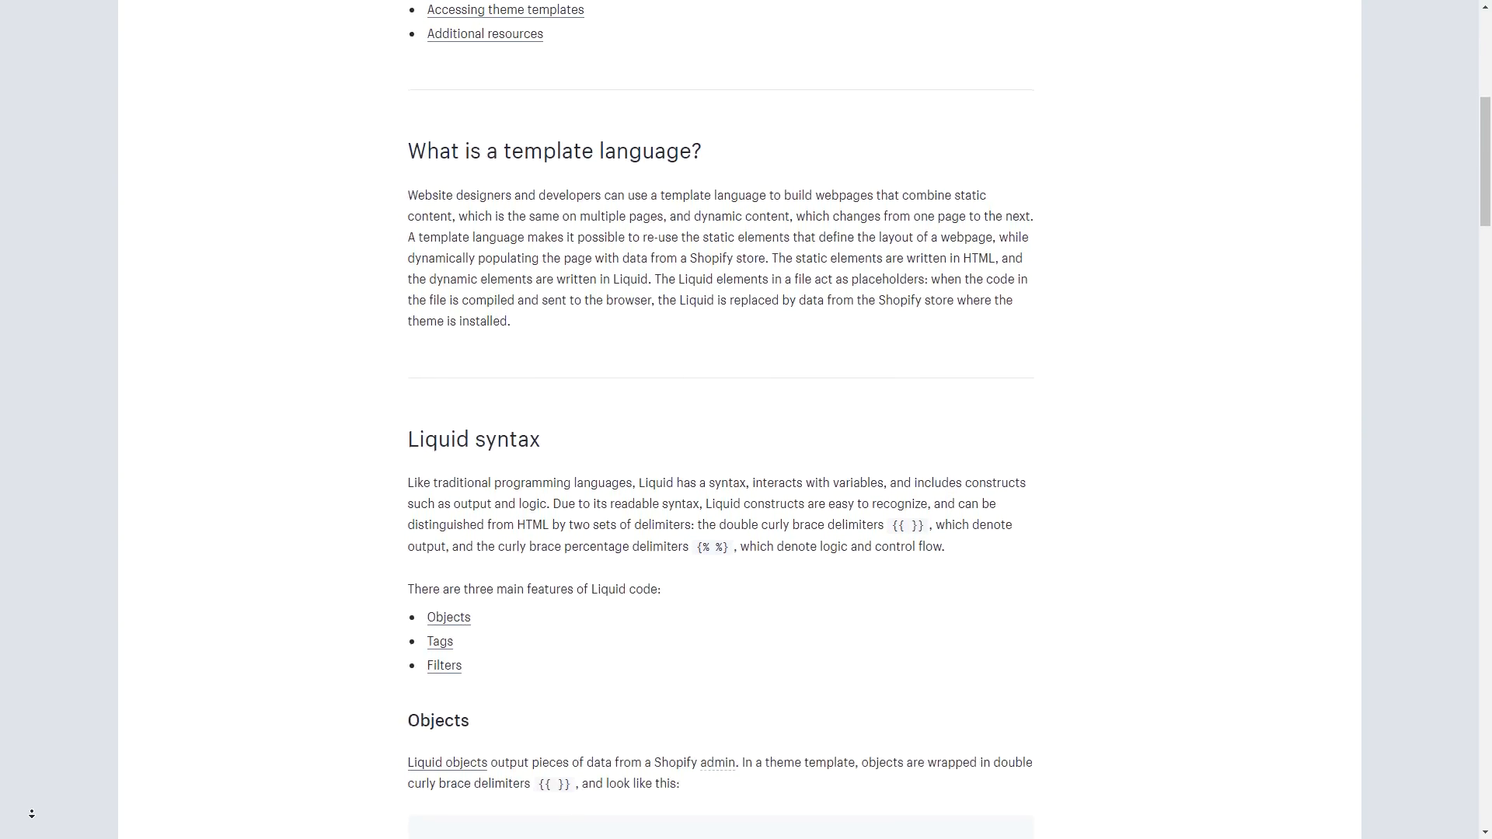
scroll(down, 3)
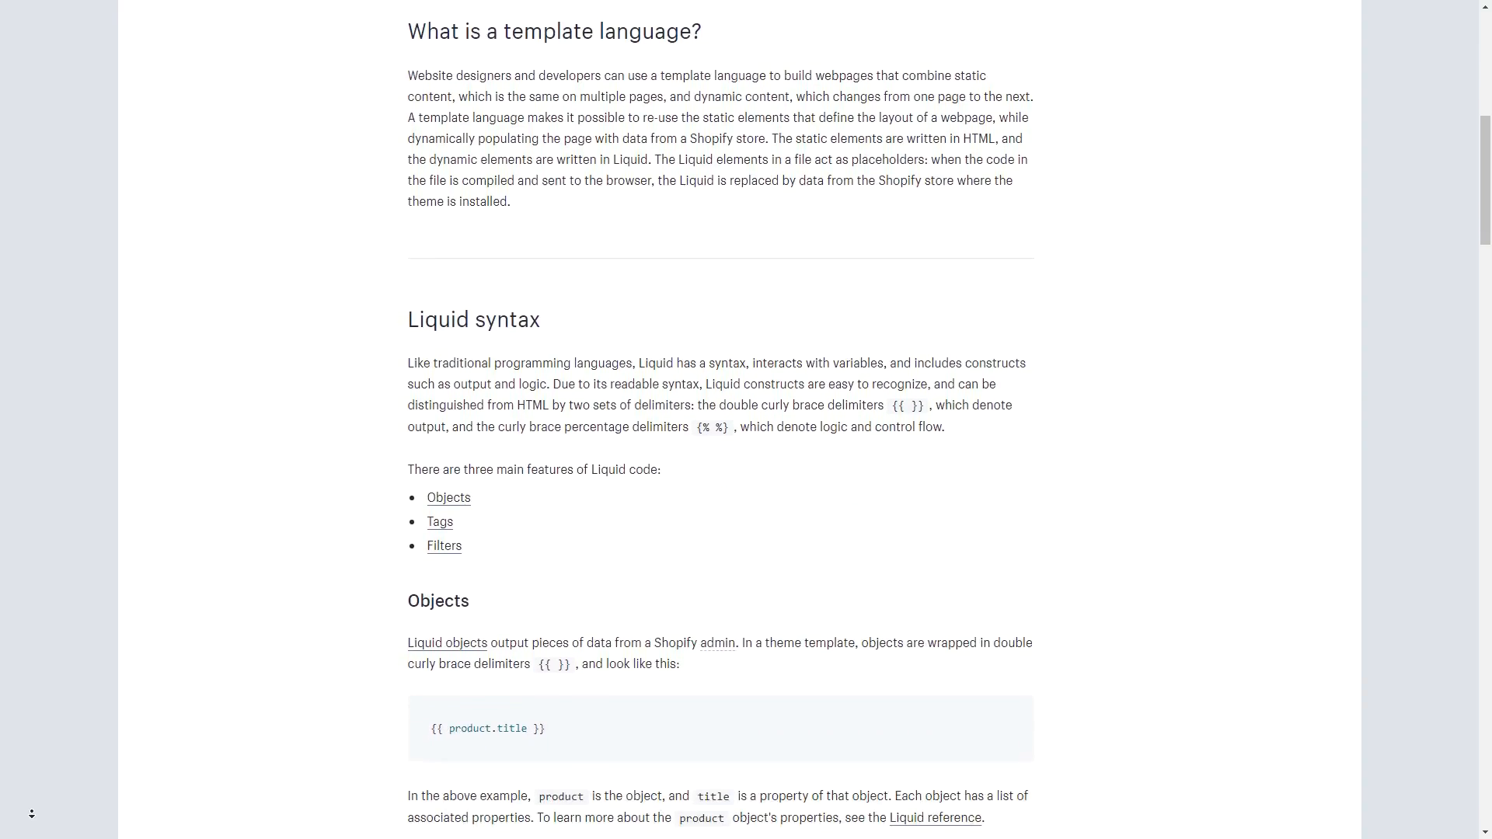
scroll(down, 3)
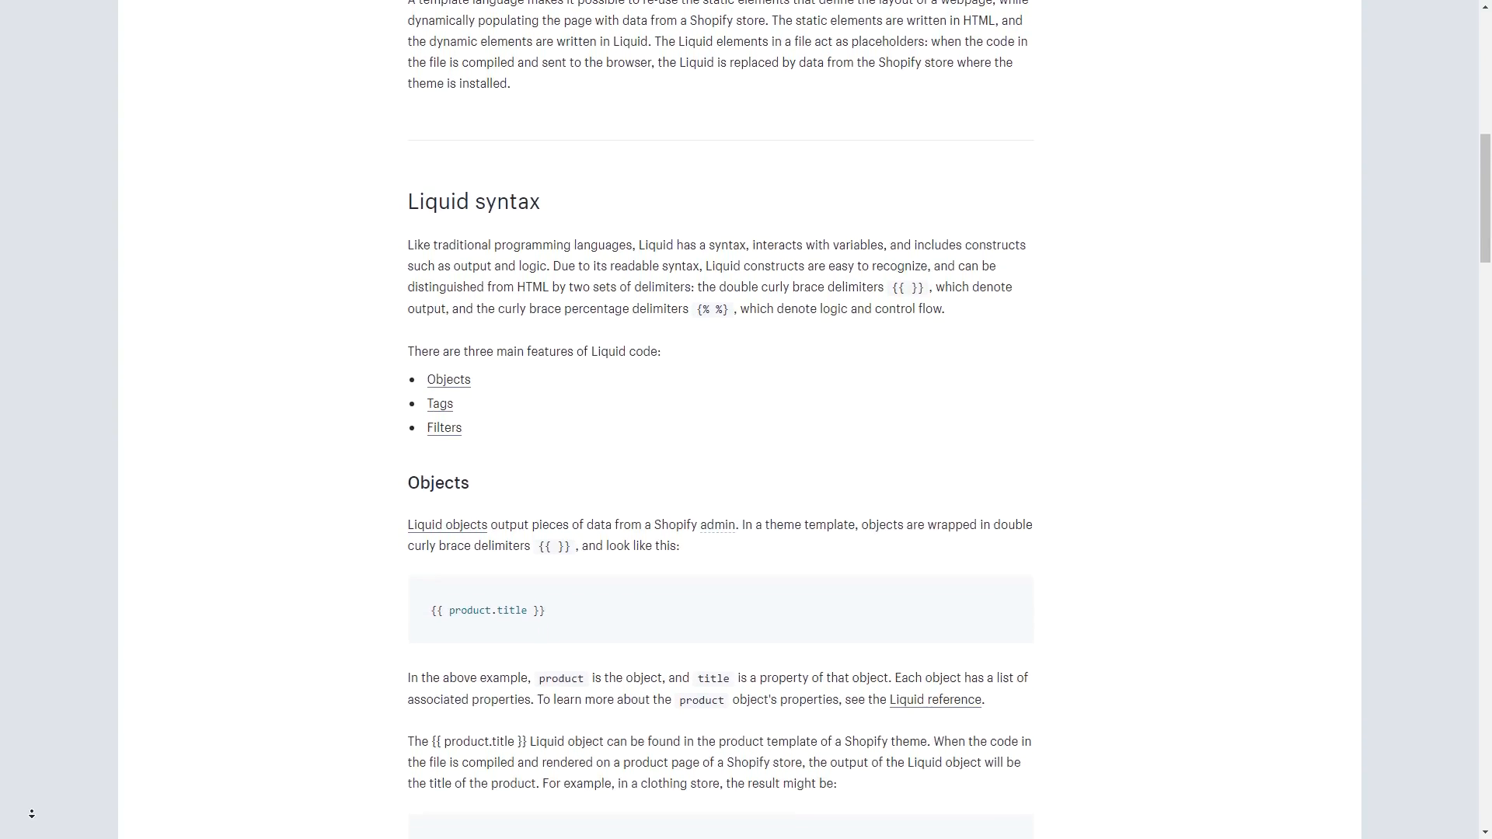
scroll(down, 3)
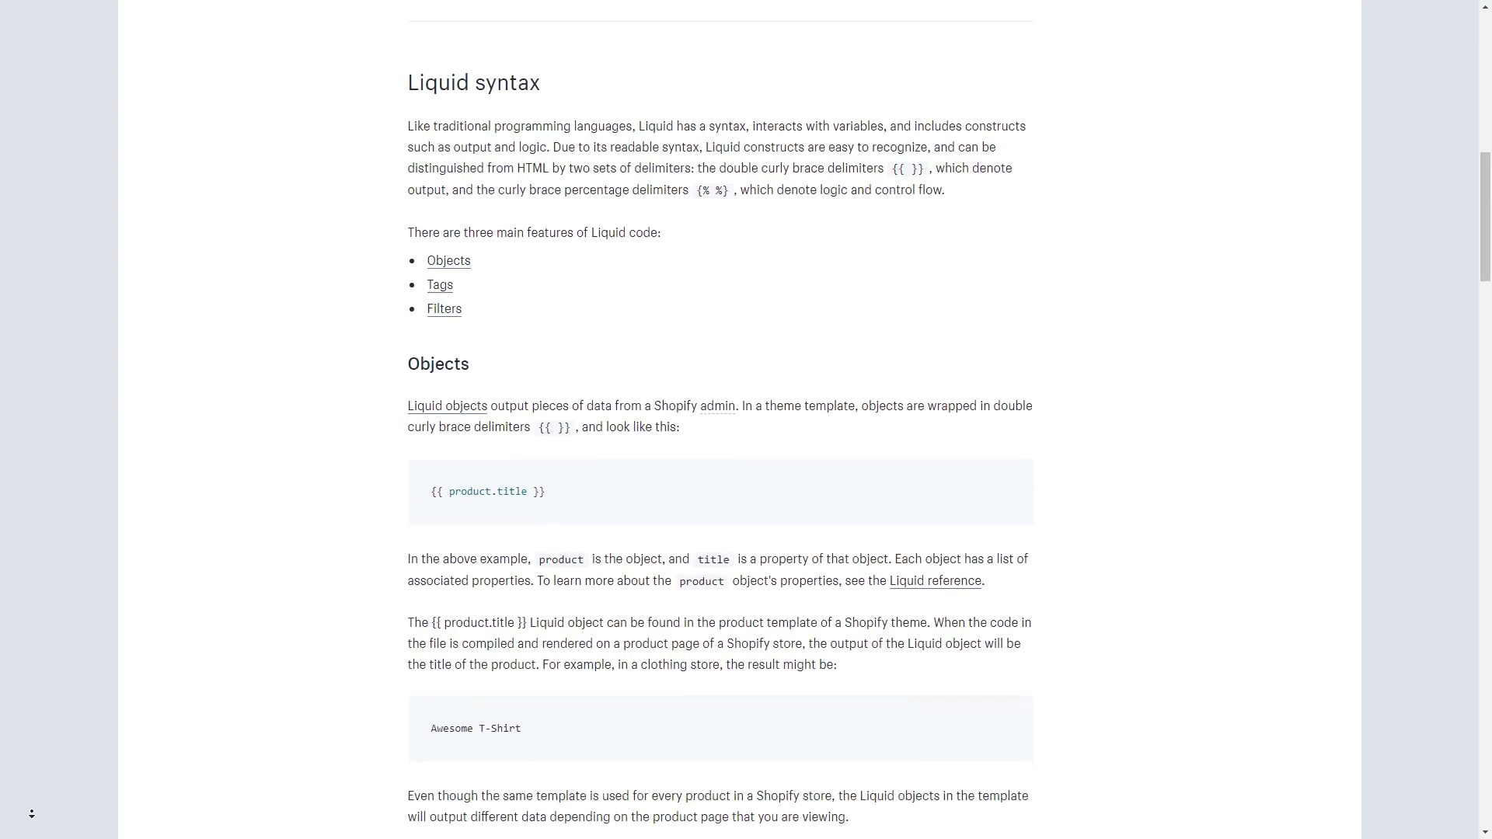
scroll(down, 3)
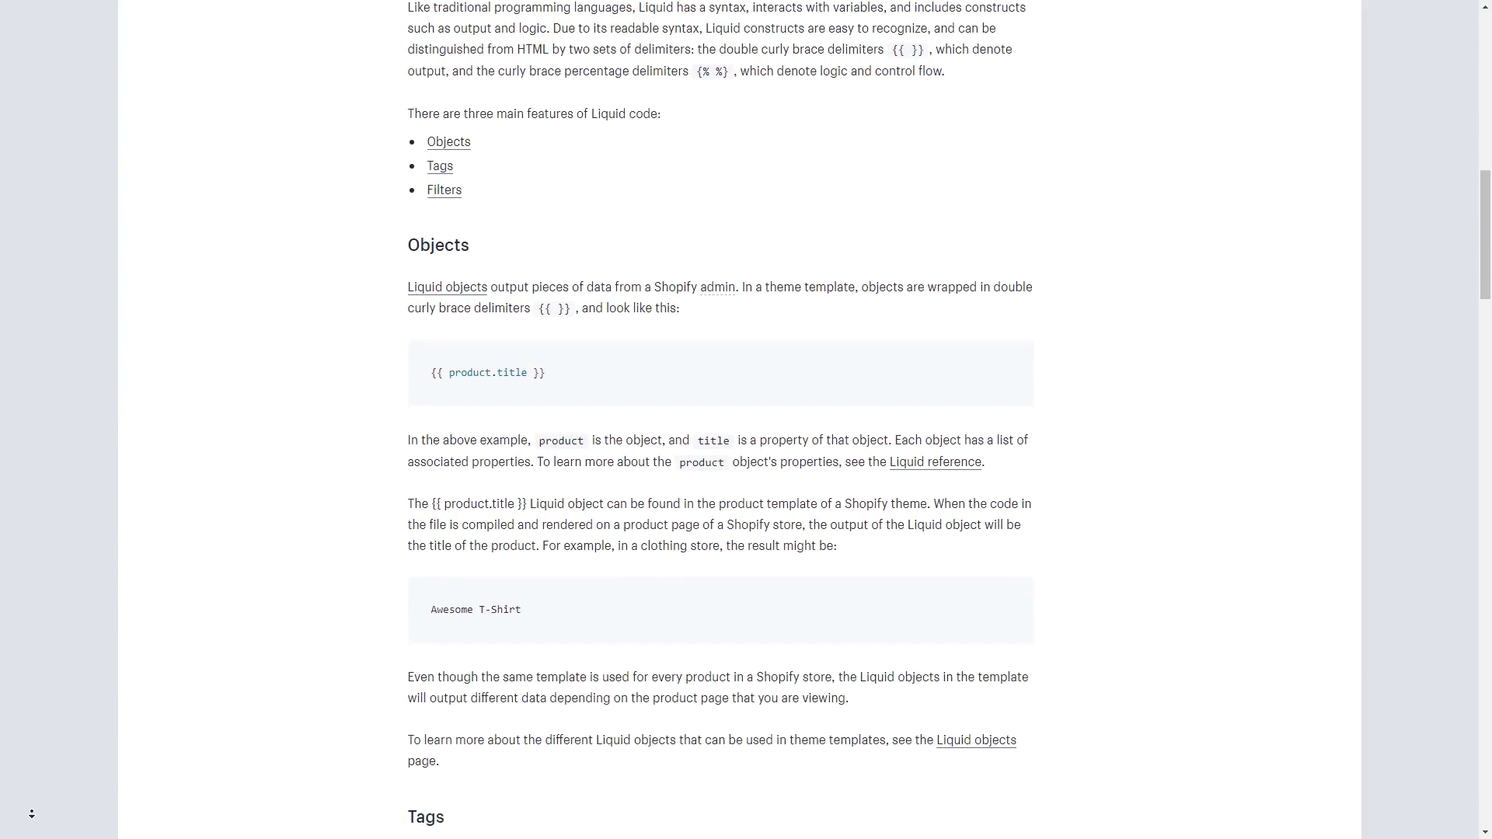
scroll(down, 3)
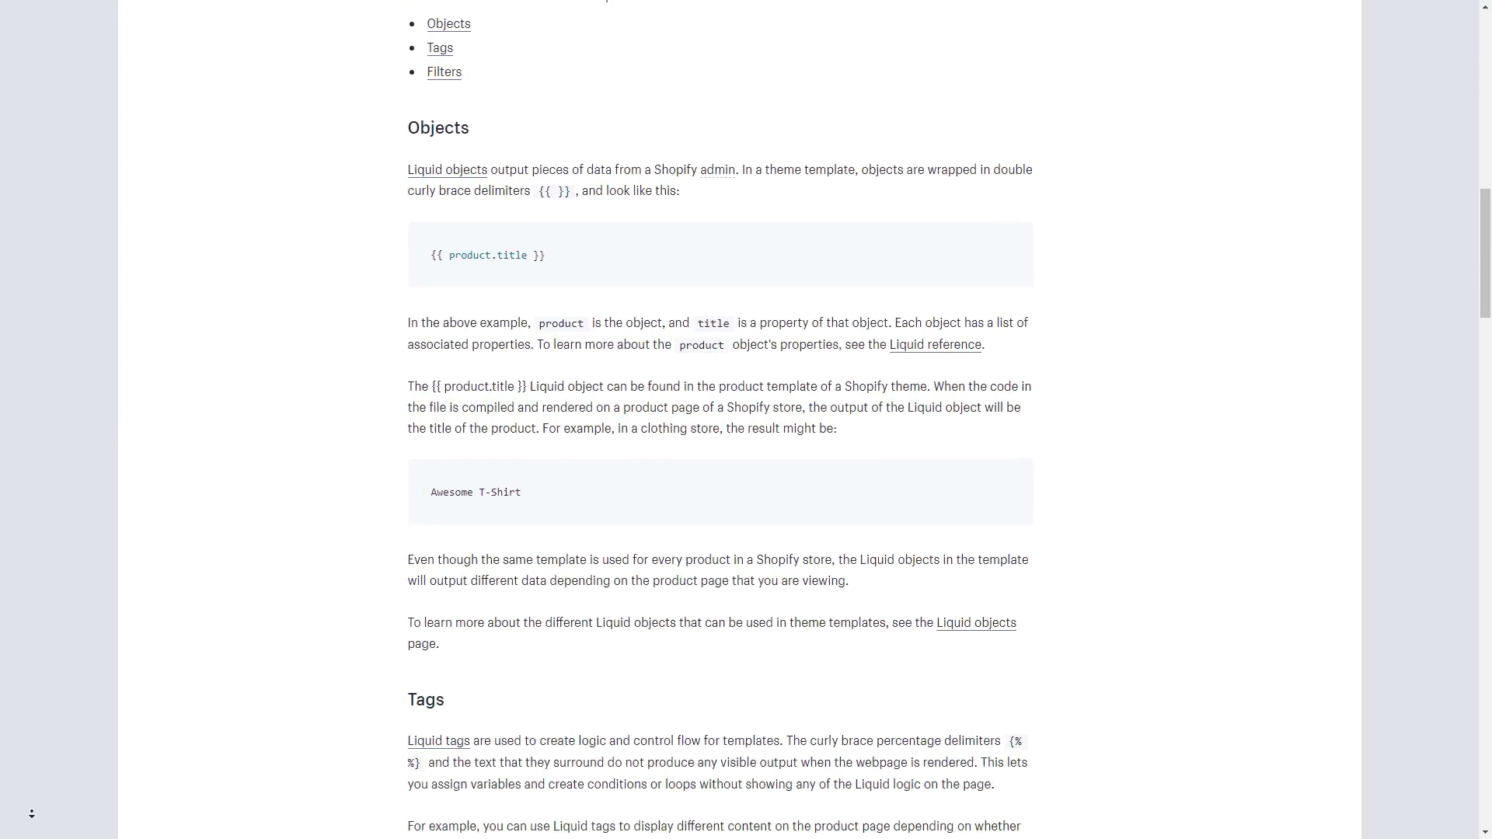
scroll(down, 3)
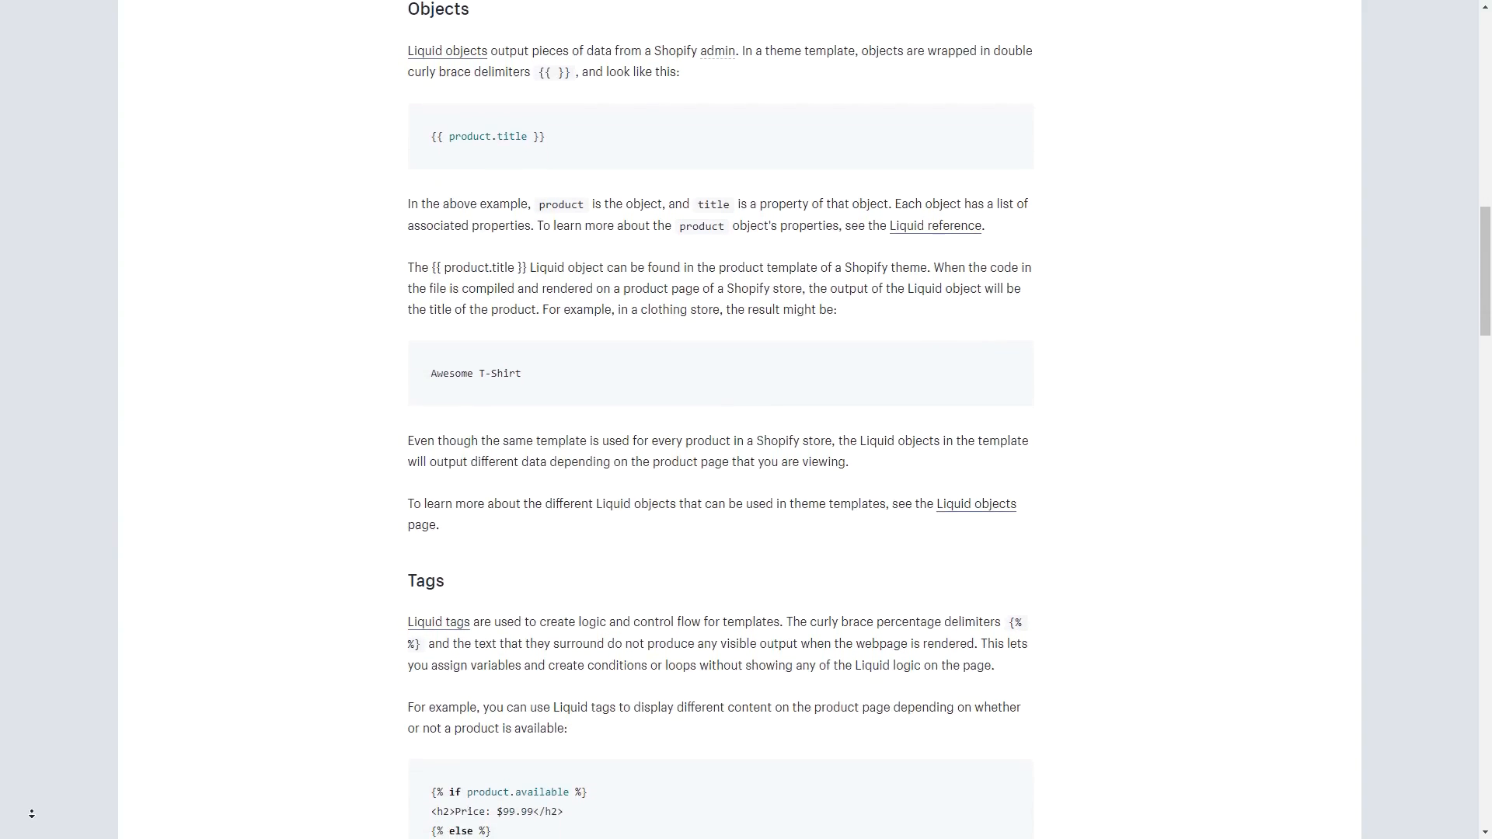
scroll(down, 3)
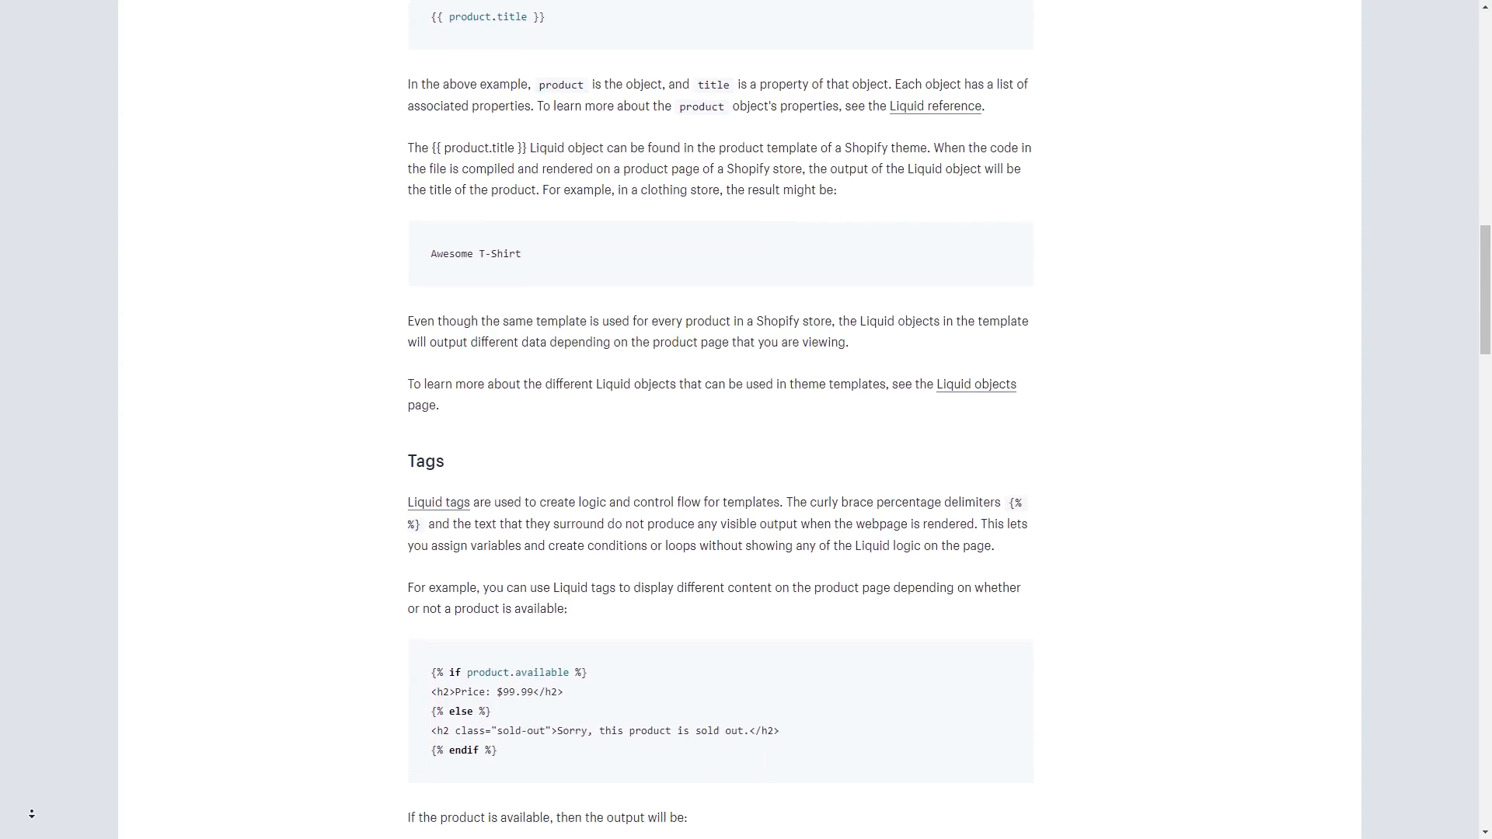
scroll(down, 3)
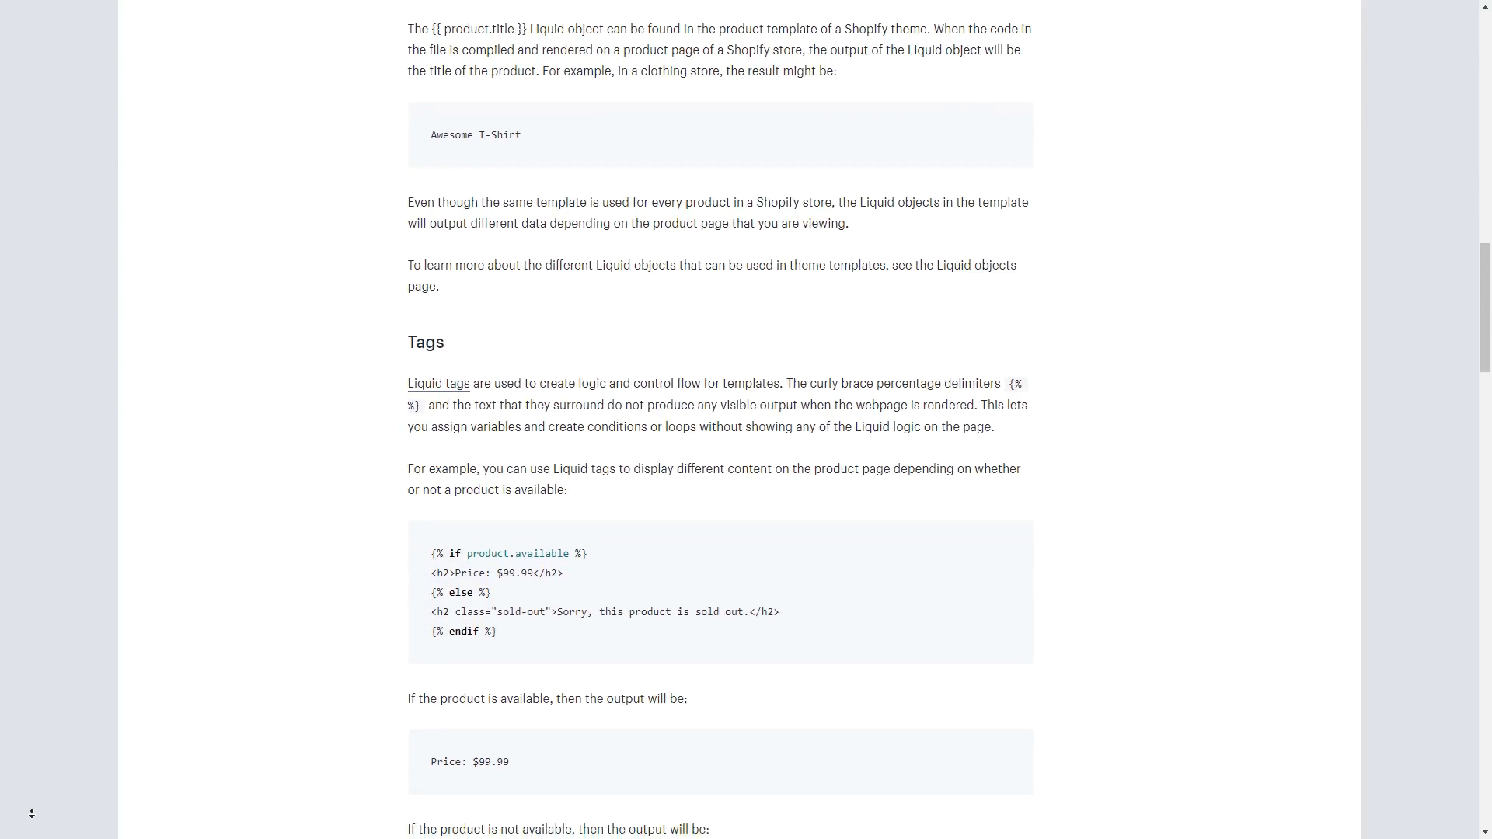
scroll(down, 3)
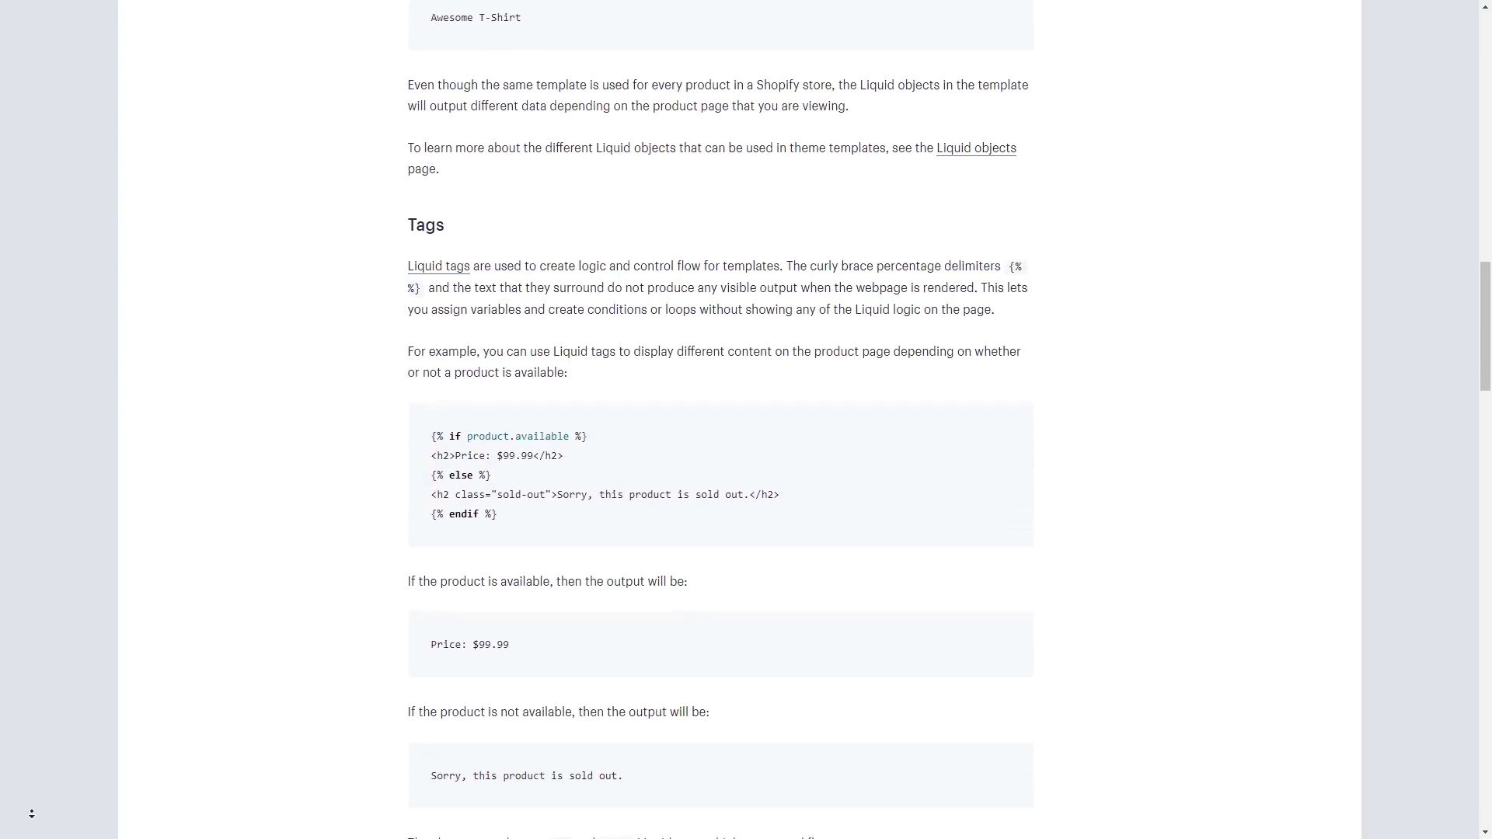
scroll(down, 3)
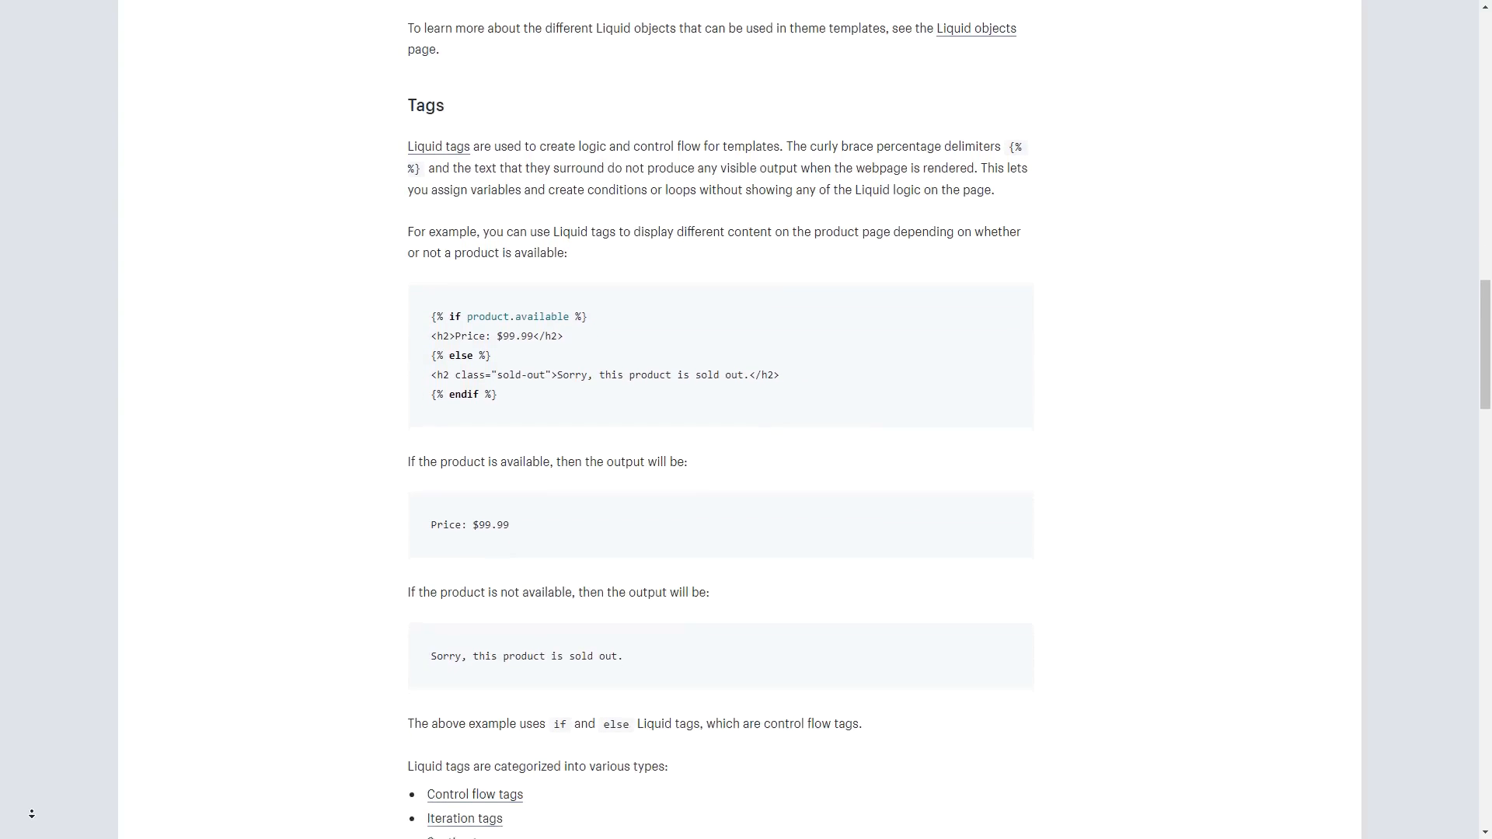
scroll(down, 3)
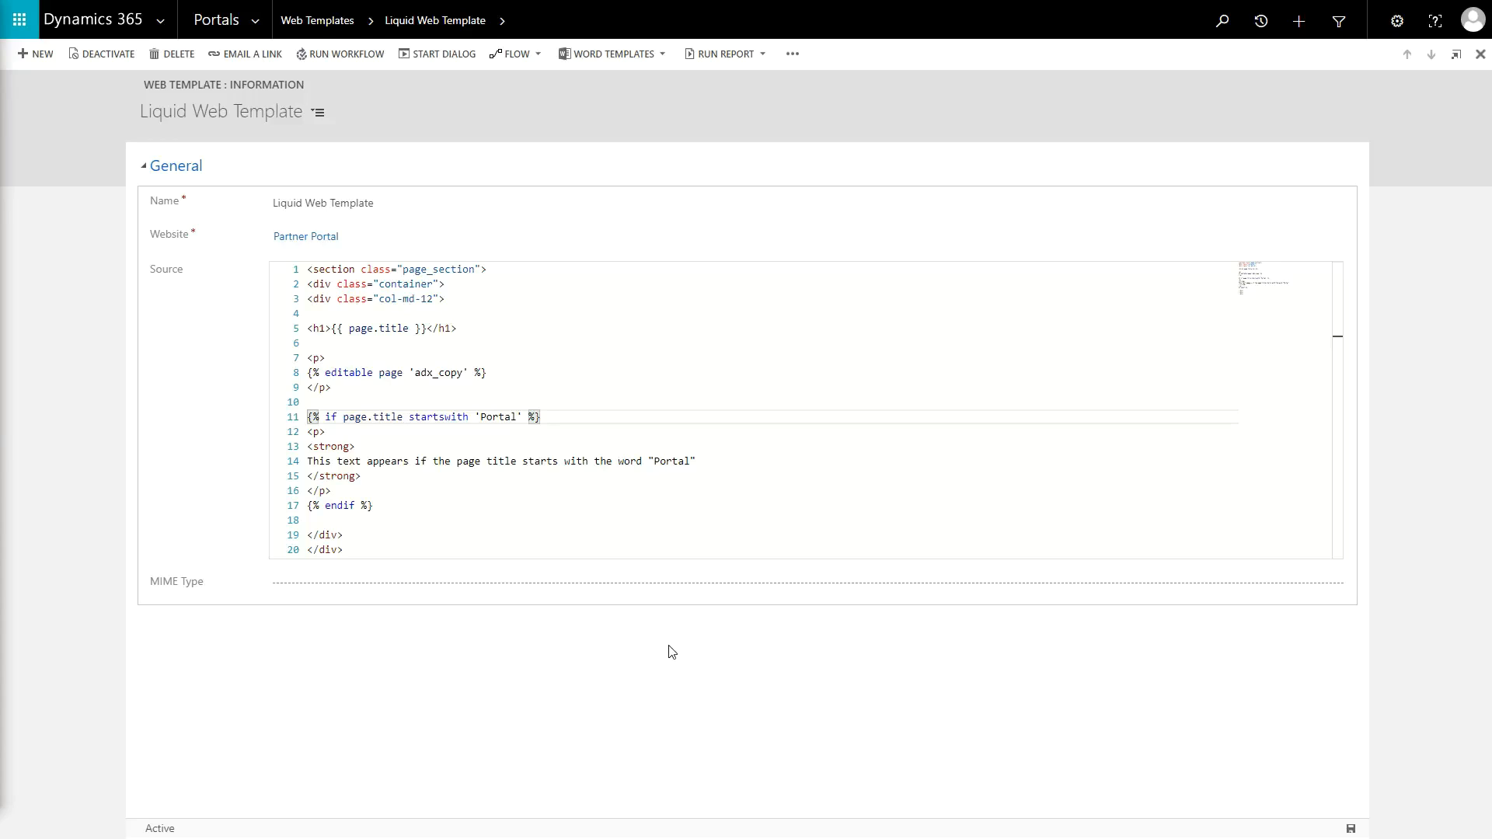
Show the rendered Contoso partner portal page with the conditional Portal title text
click(376, 505)
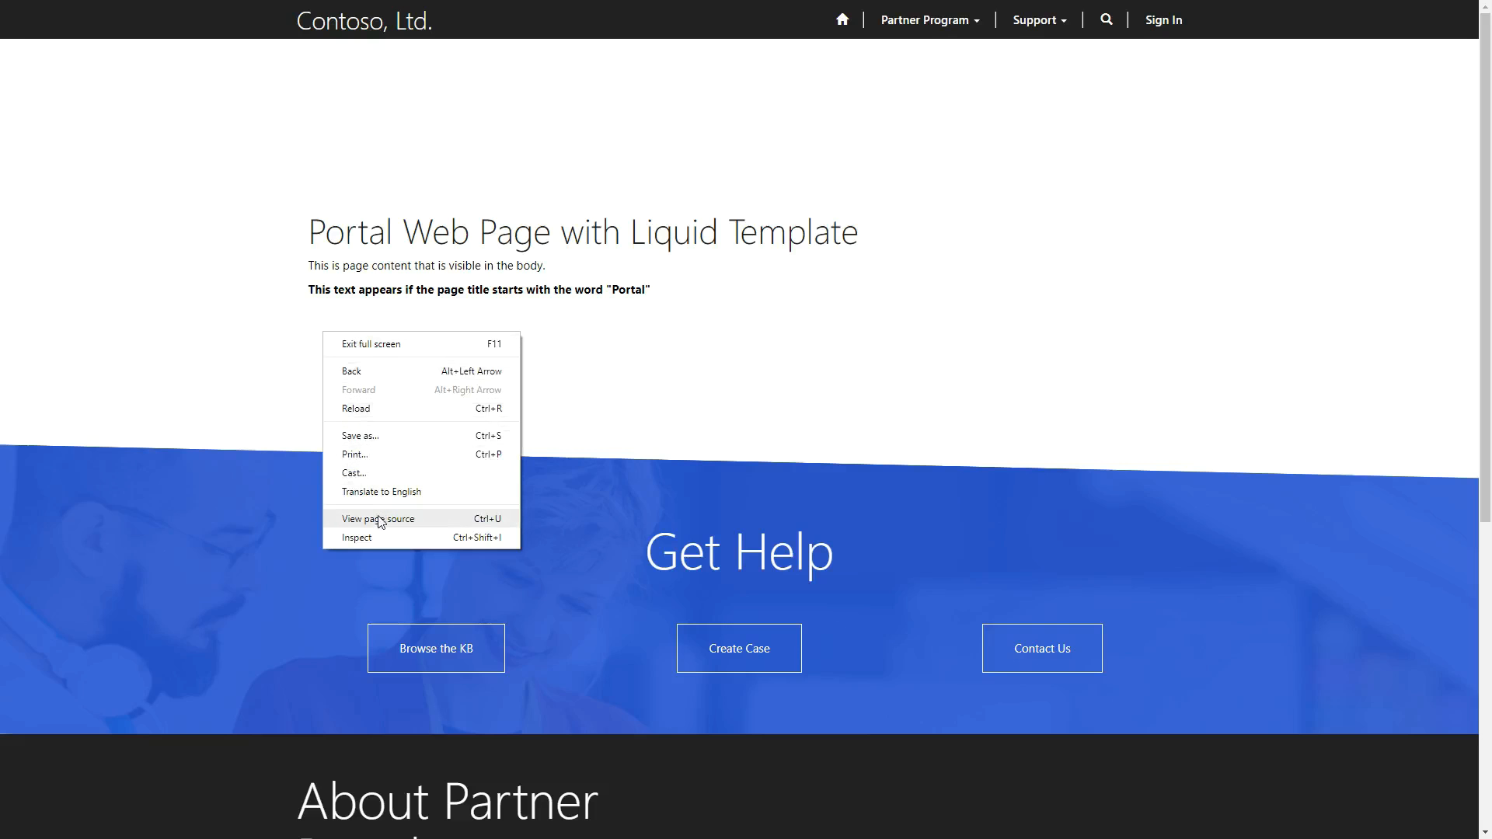
View the portal page's HTML source, then return to the template with a blank line 11
click(376, 517)
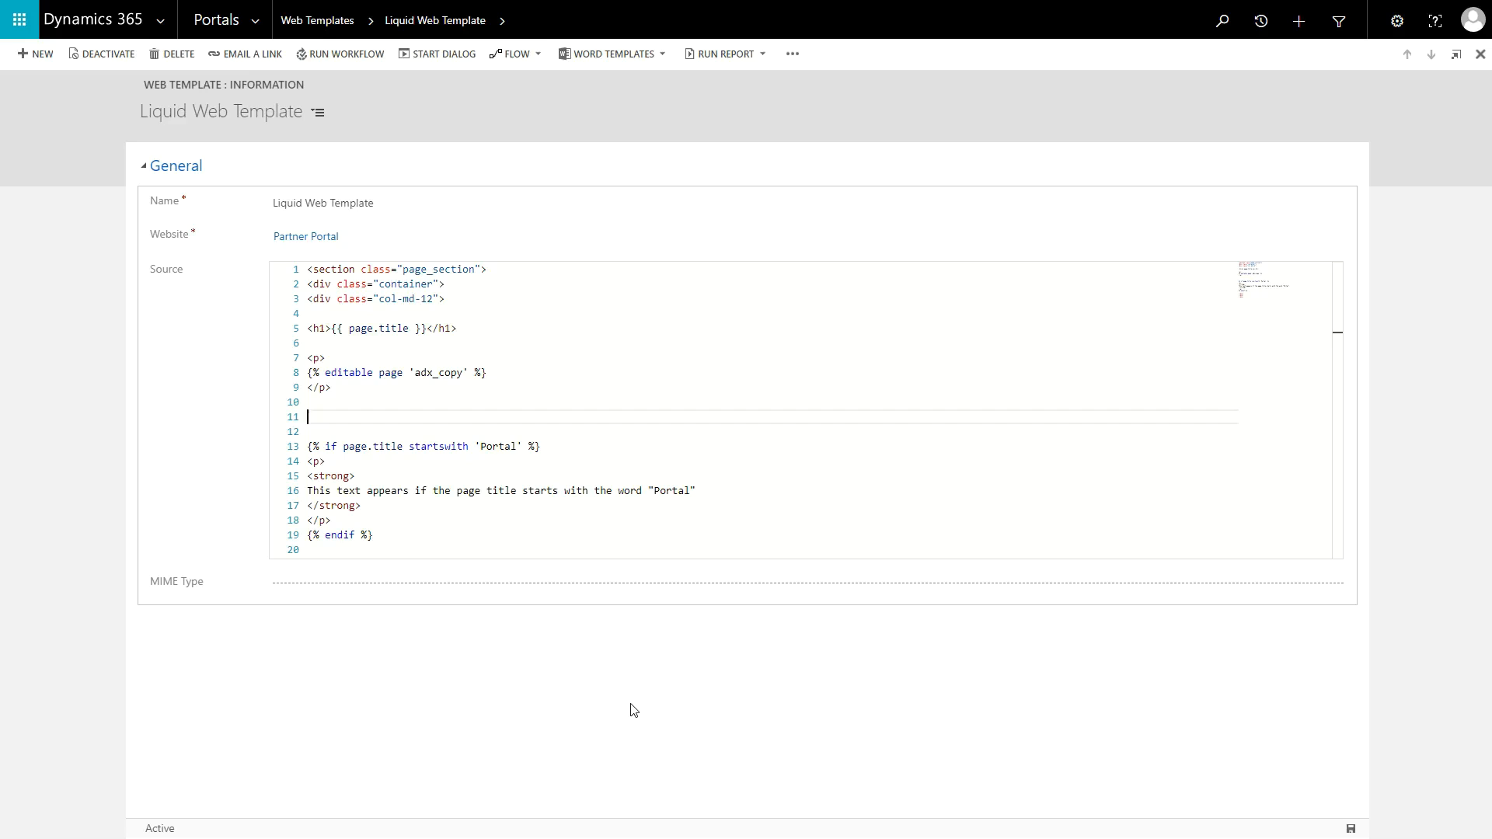
Write a partial Liquid create tag on line 11 reading roughly "{% create page? 'n %}"
text({%%})
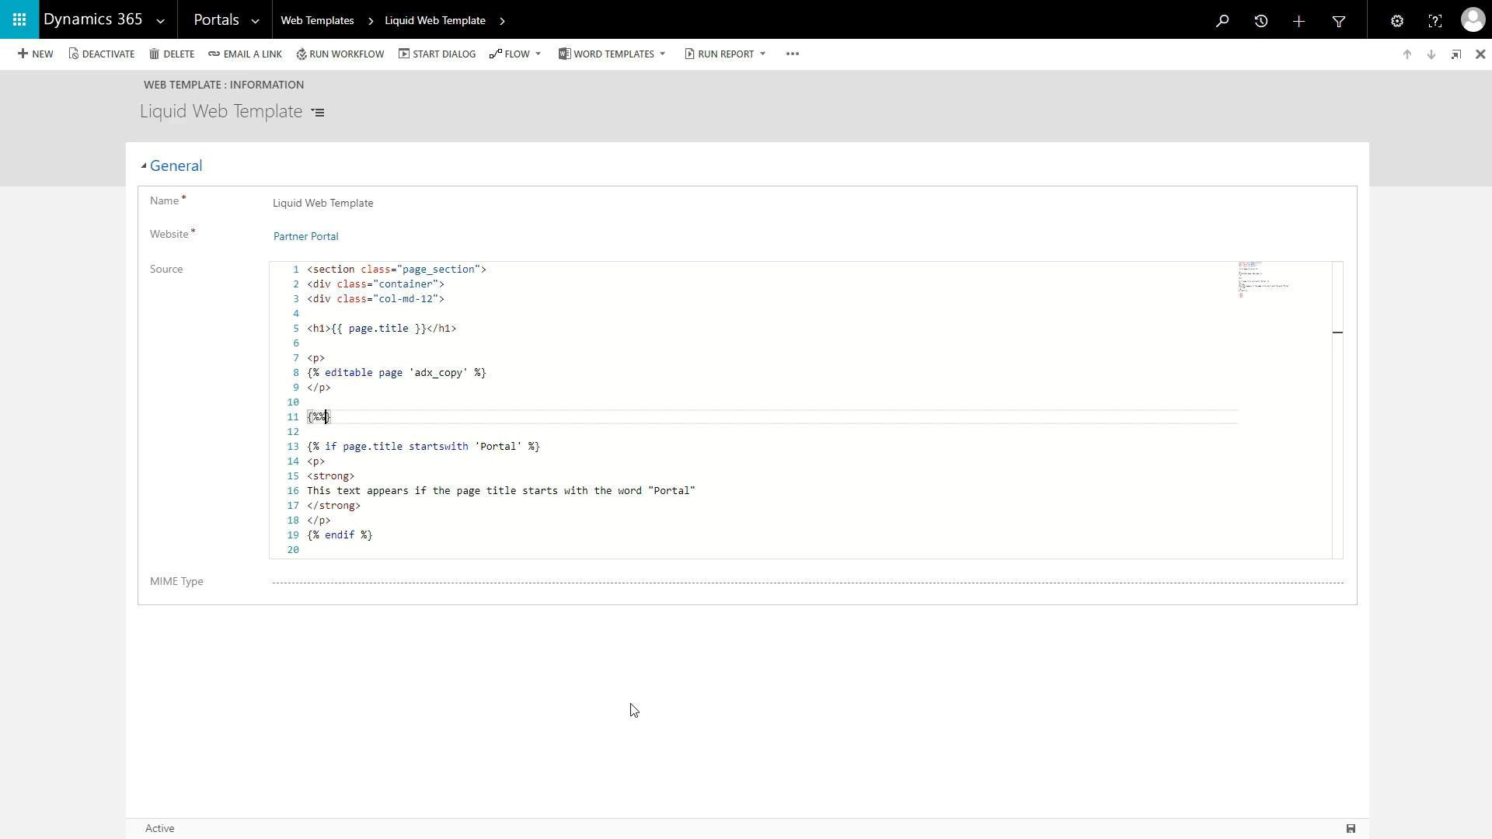
text(cre)
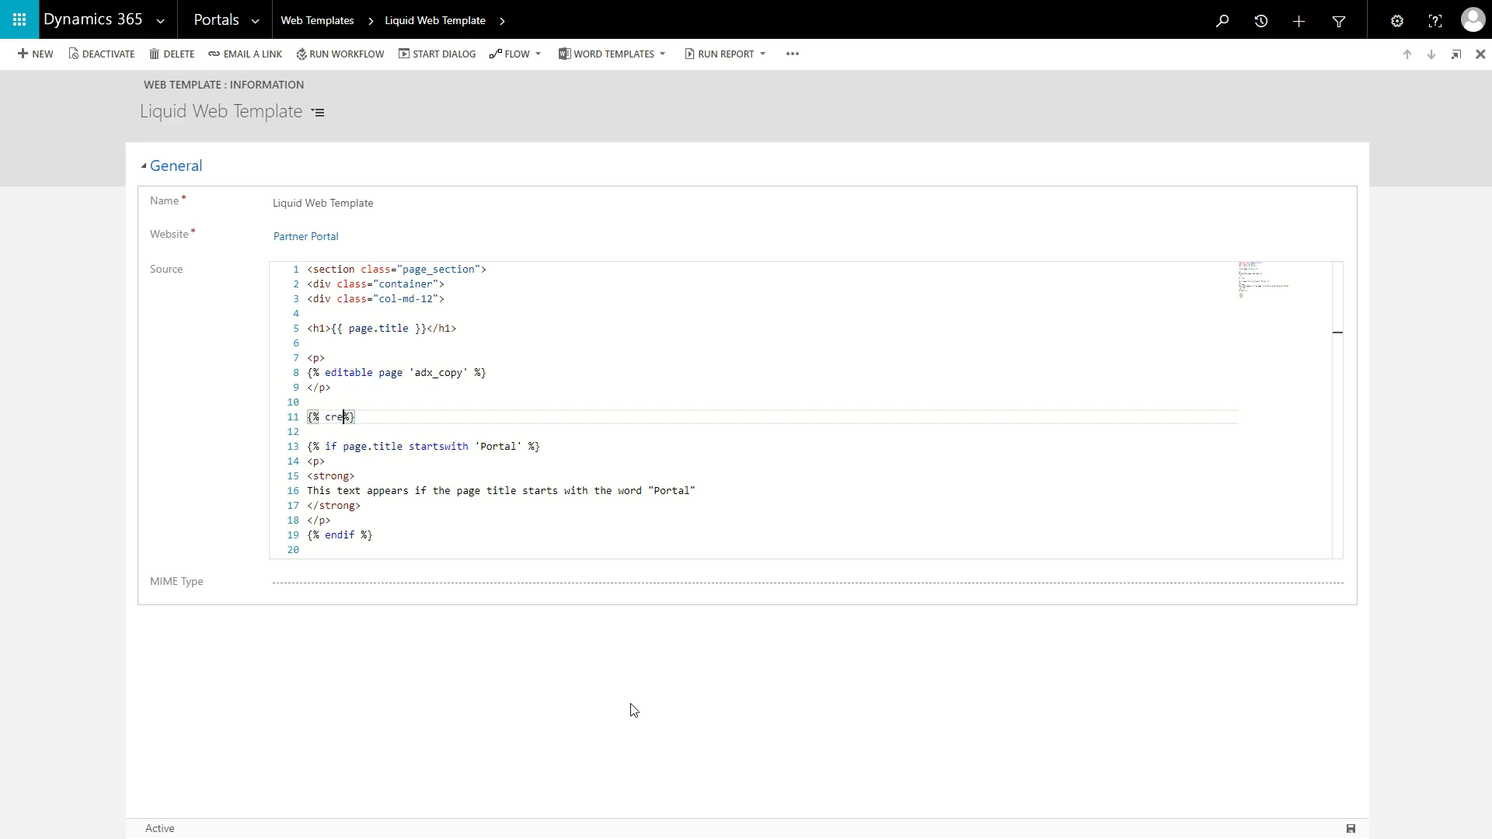
text(ate p)
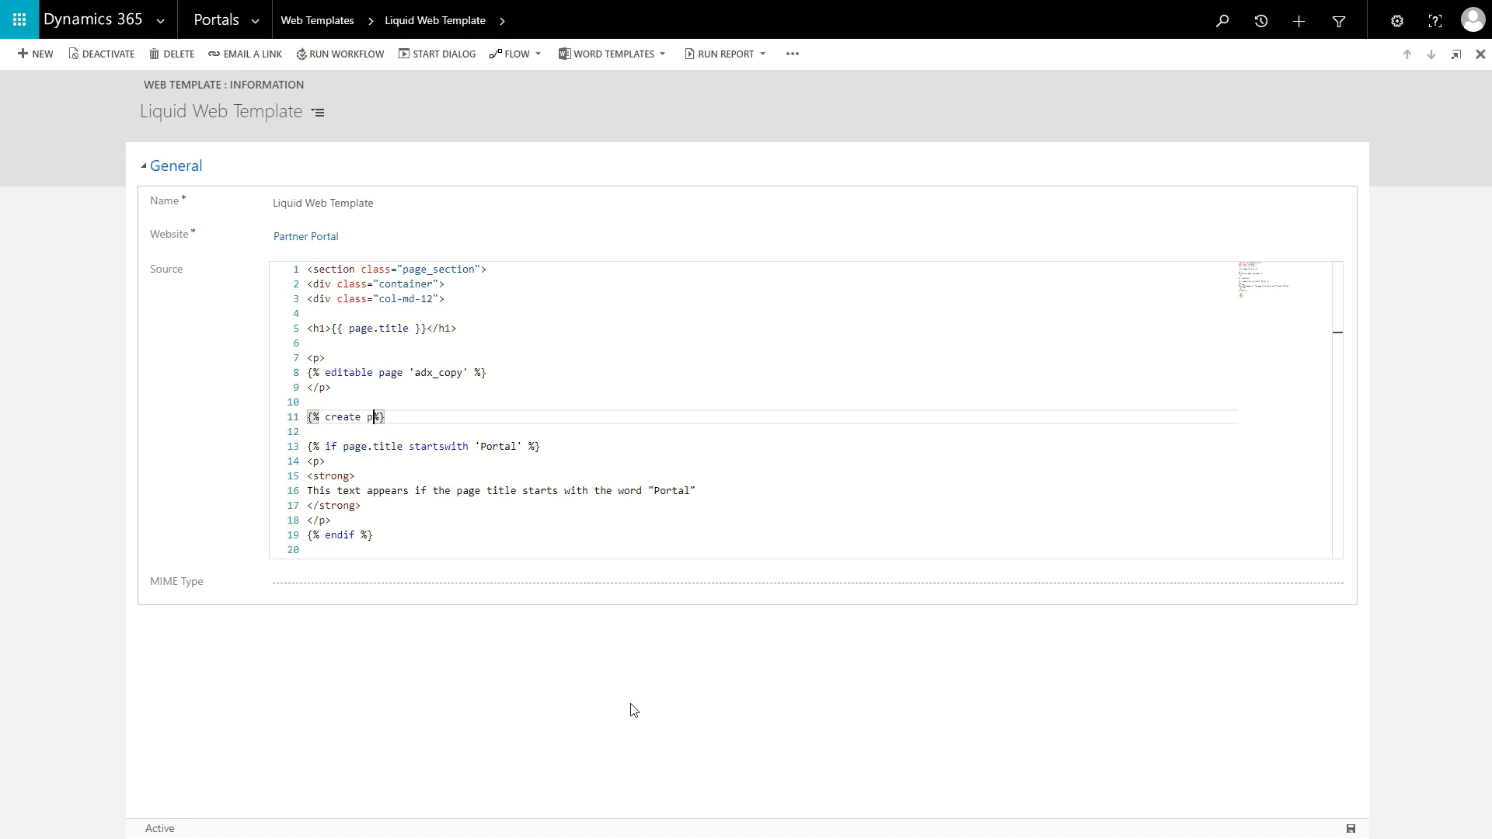
text(age?)
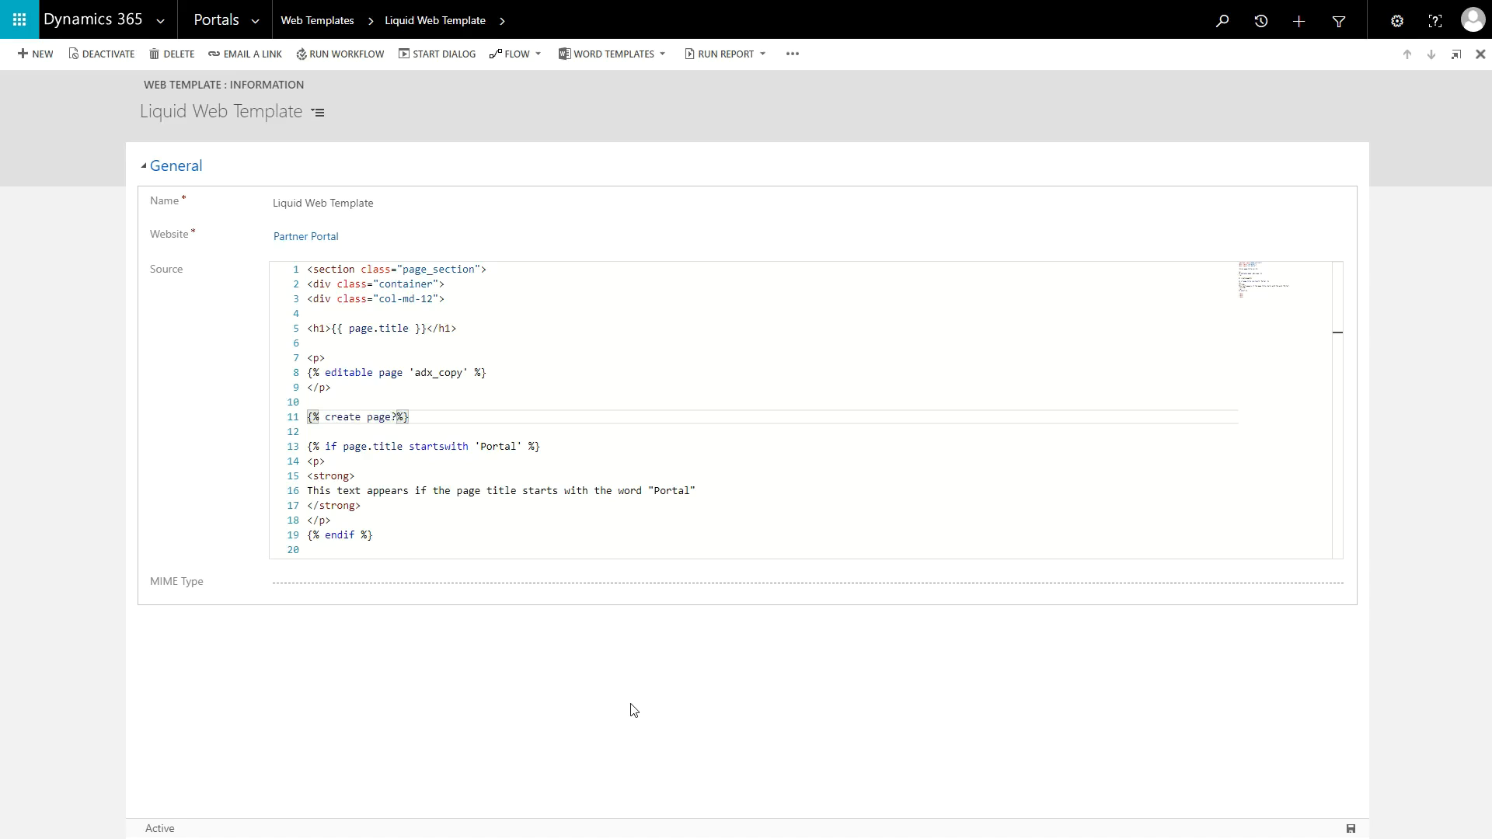
text('n)
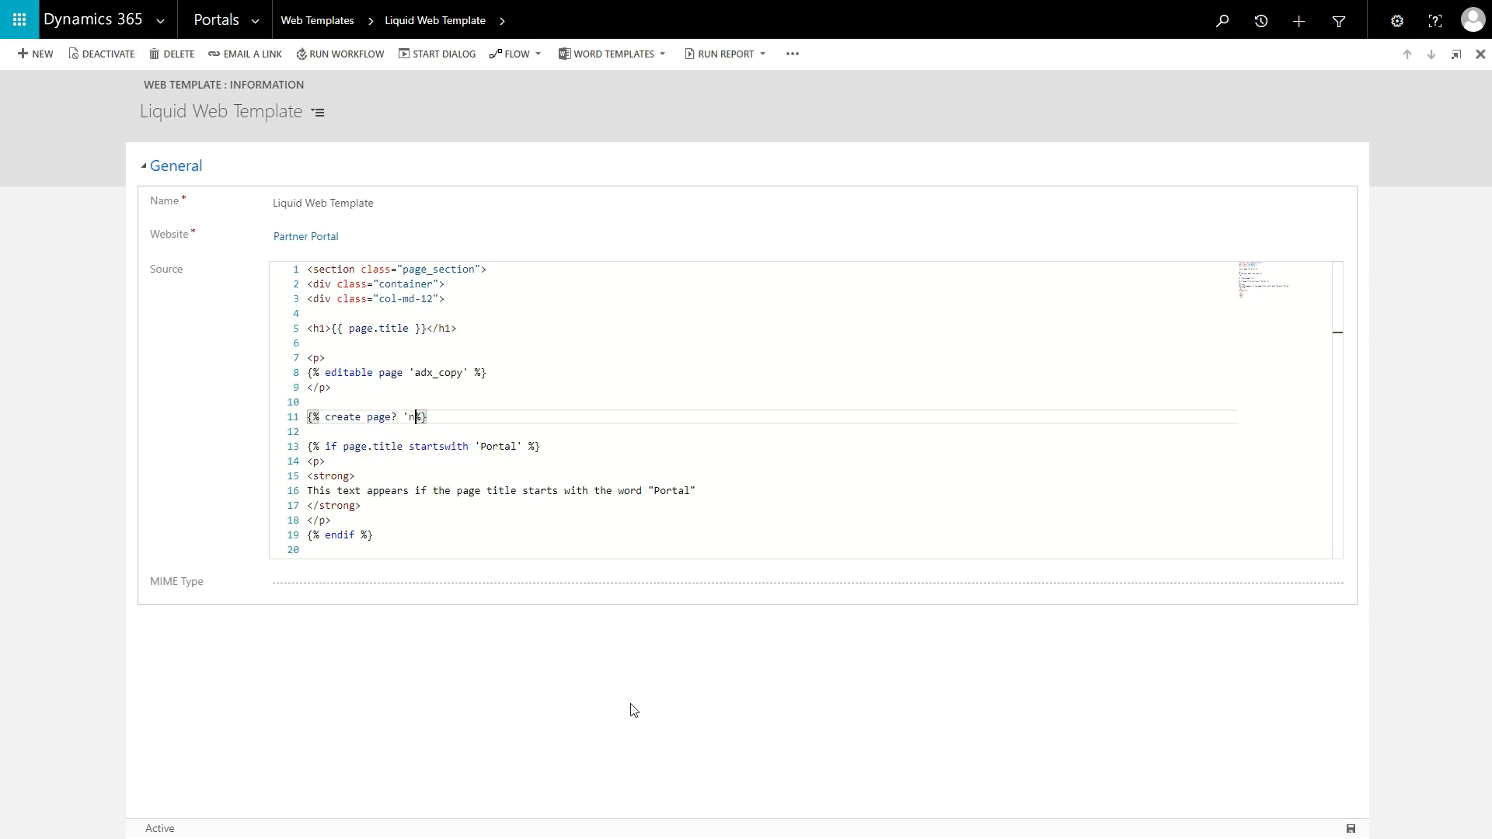